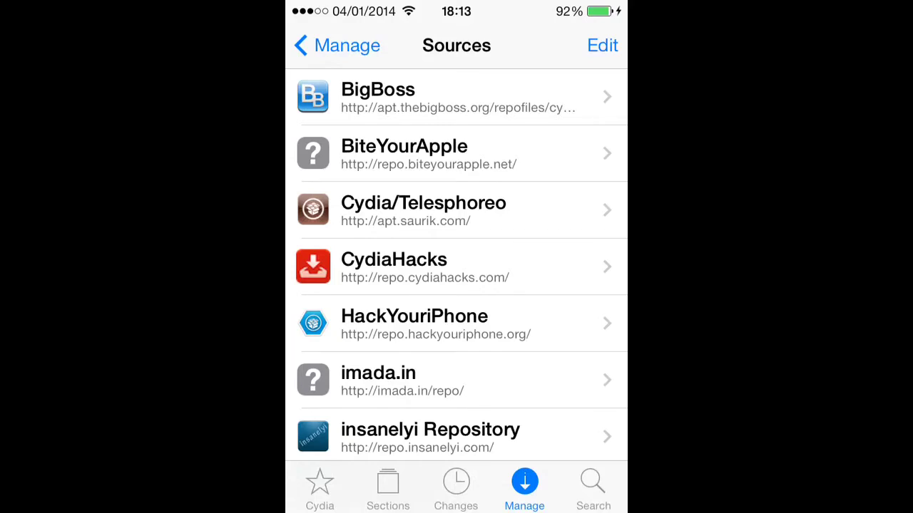
Switch from the sources list to Cydia's package search screen.
left_click(592, 488)
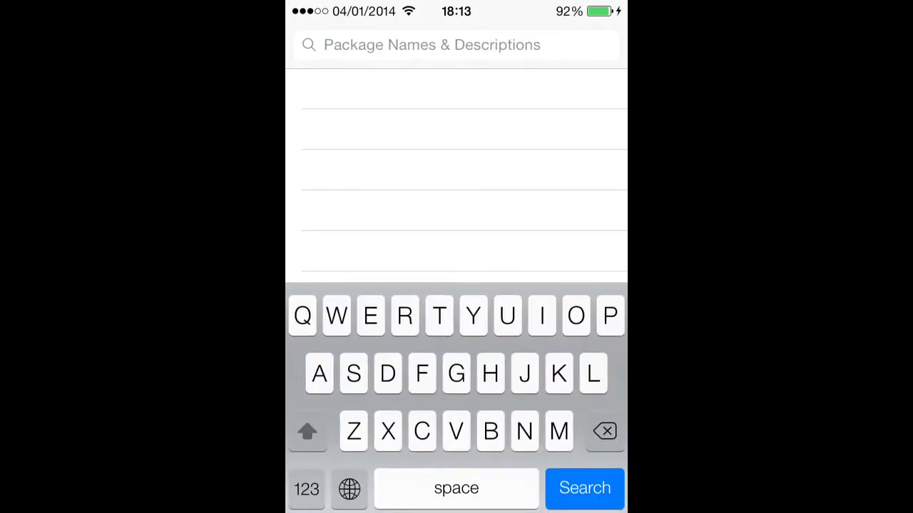
Search for 'Bloard', view its already-installed package details and dismiss the Modify options.
left_click(489, 431)
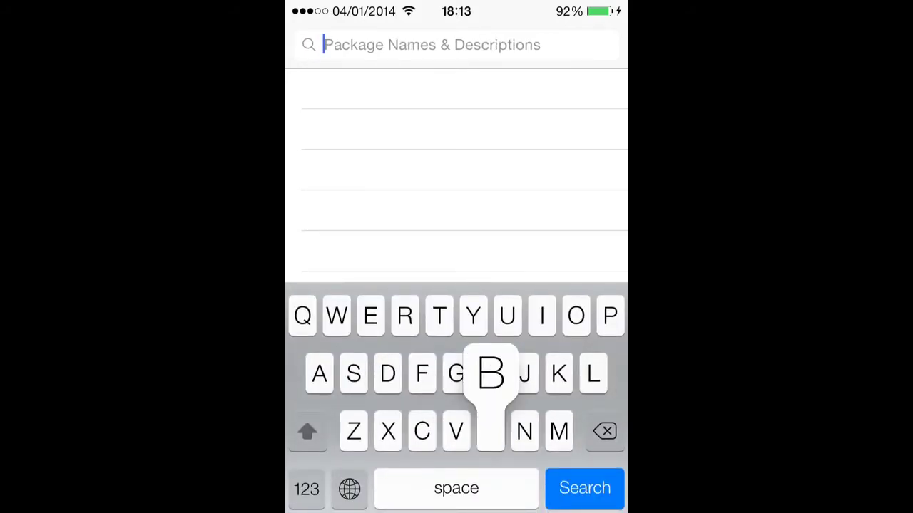
type("Bloard")
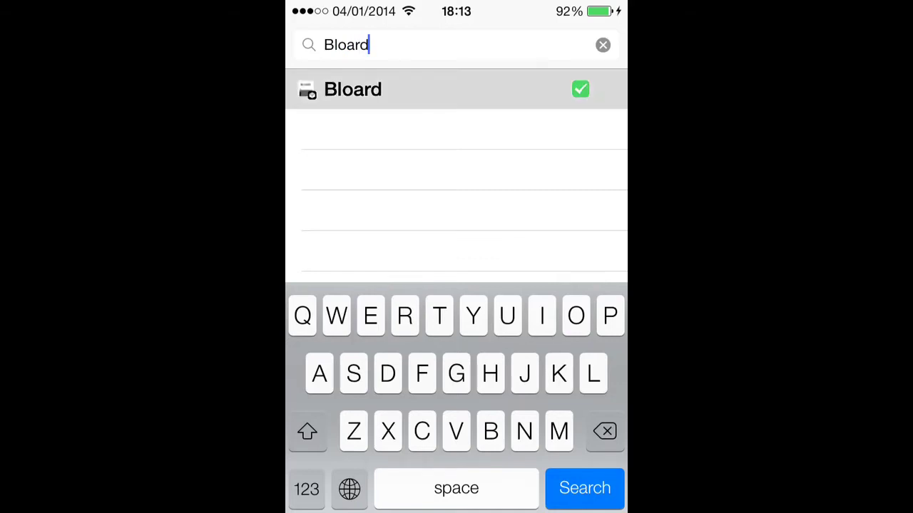
left_click(353, 89)
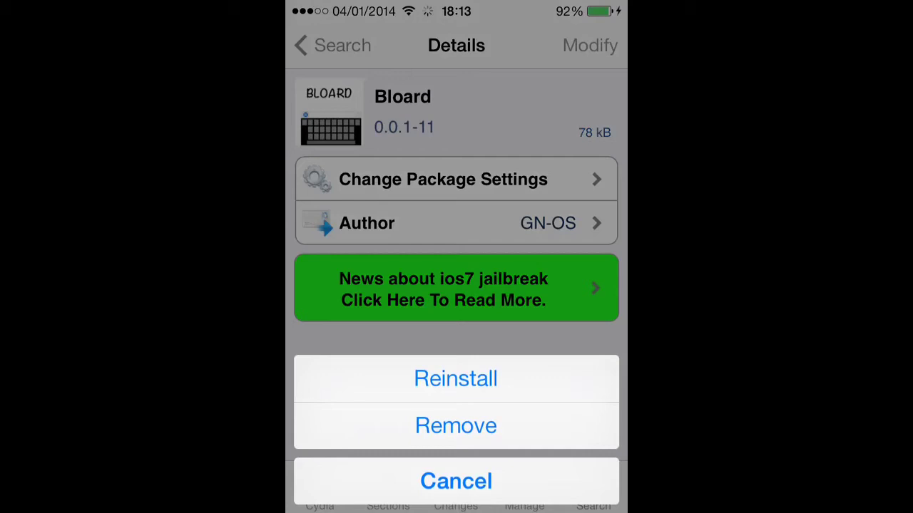
left_click(456, 480)
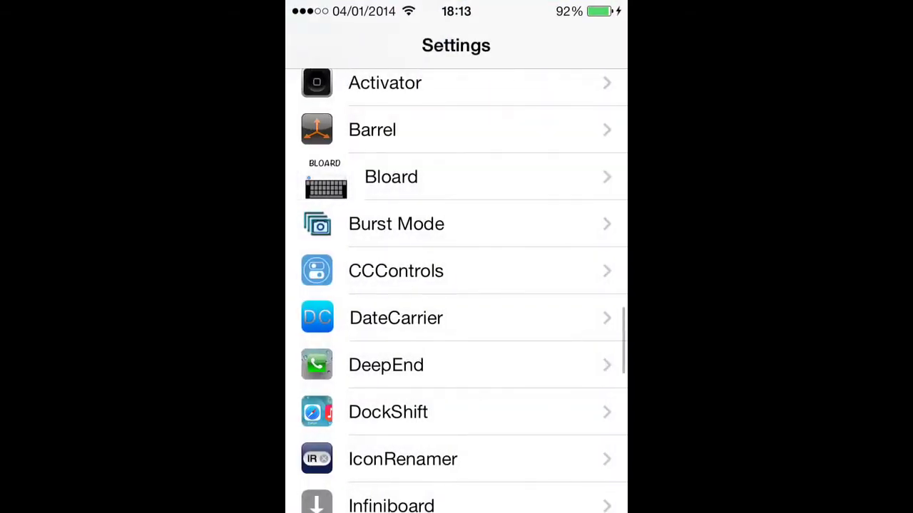
Check Bloard's preferences entry in Settings before heading to Safari.
left_click(391, 177)
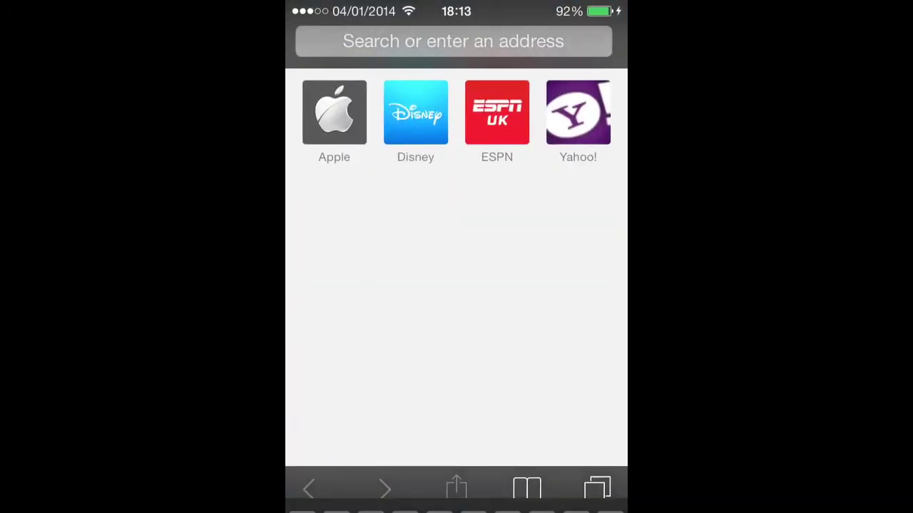
Enter 'kaka' in Safari's address field showing the dark Bloard keyboard, then cancel.
left_click(453, 41)
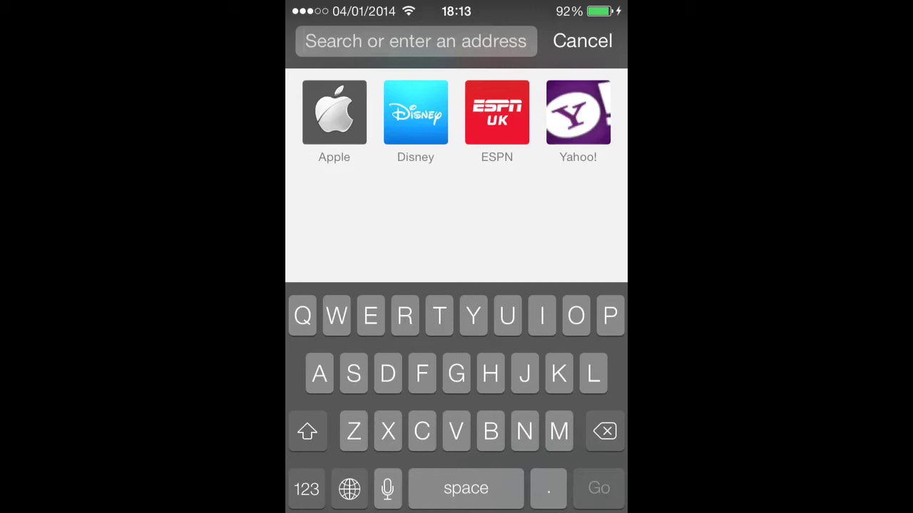
type("kaka")
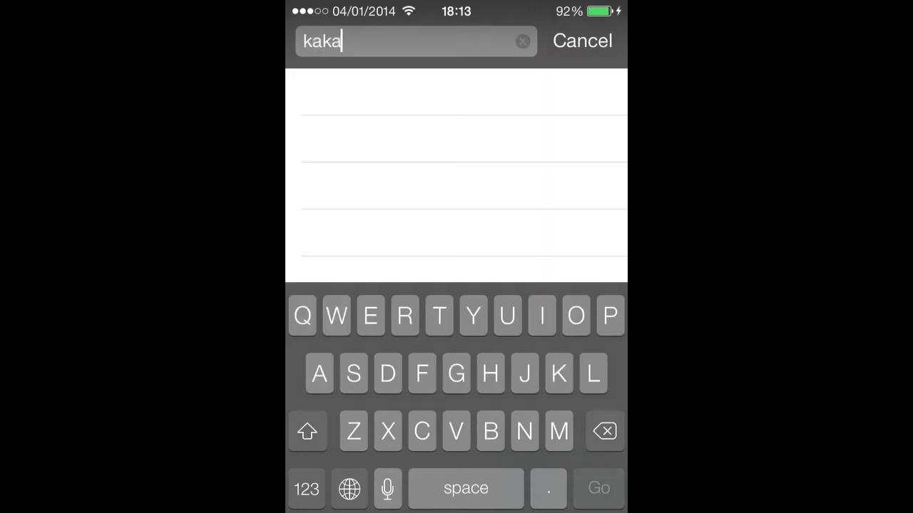
left_click(582, 40)
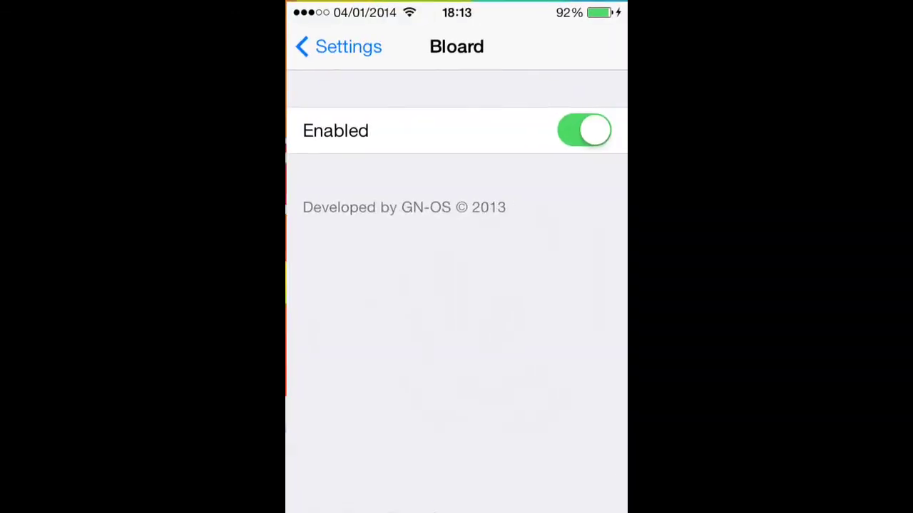
Switch Bloard's Enabled toggle off and confirm the keyboard is white again in Safari.
left_click(584, 130)
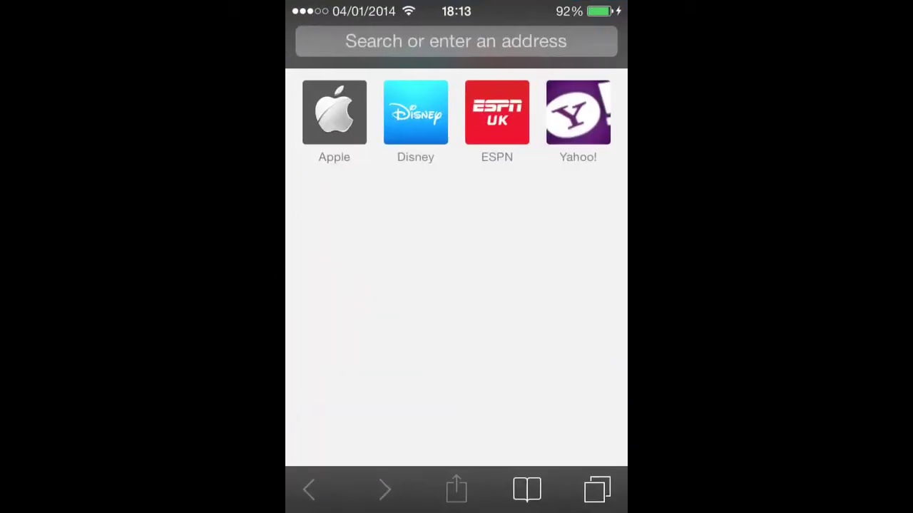
left_click(455, 40)
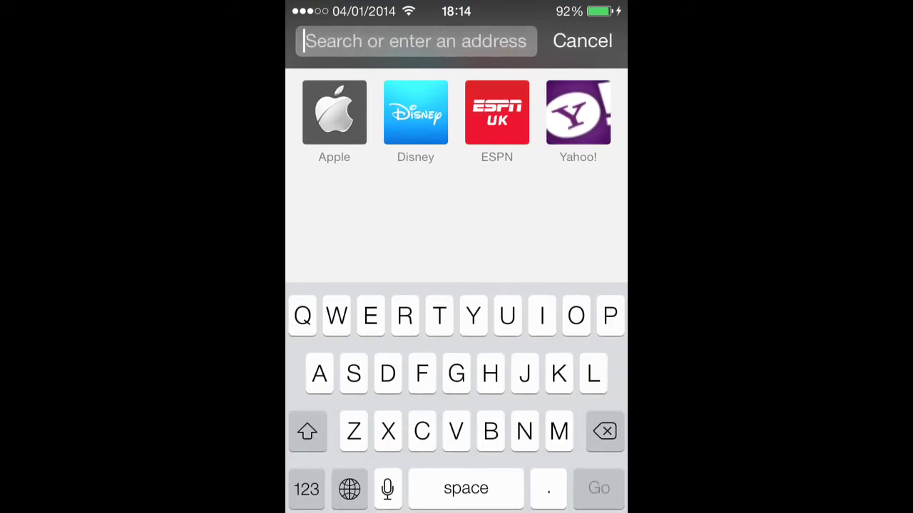